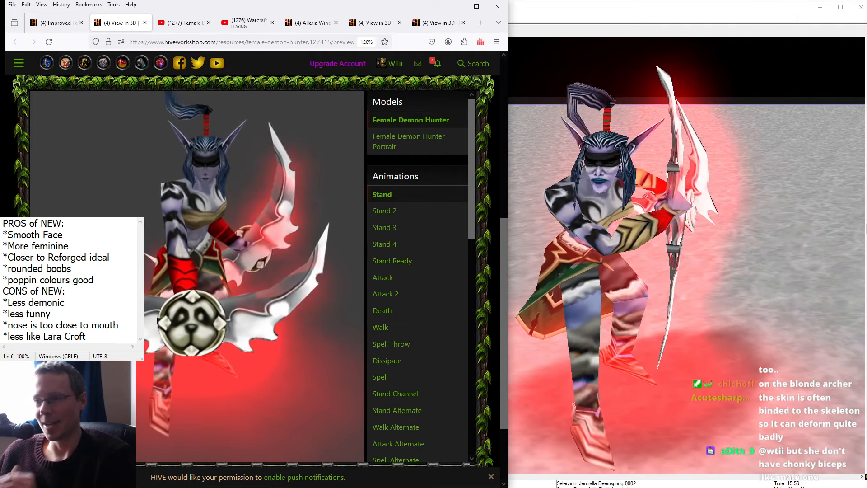
- Check the Fem Death Knight video, then return via the 3D preview to the Improved Female Demon Hunter thread
left_click(182, 23)
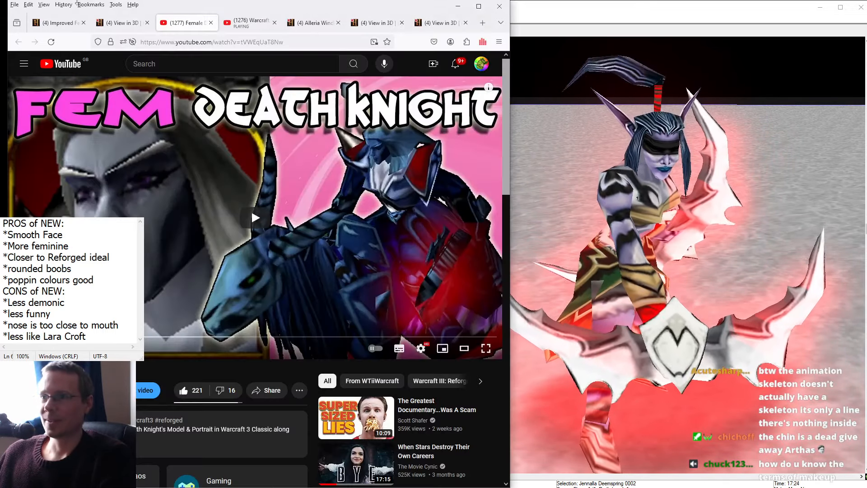
left_click(116, 23)
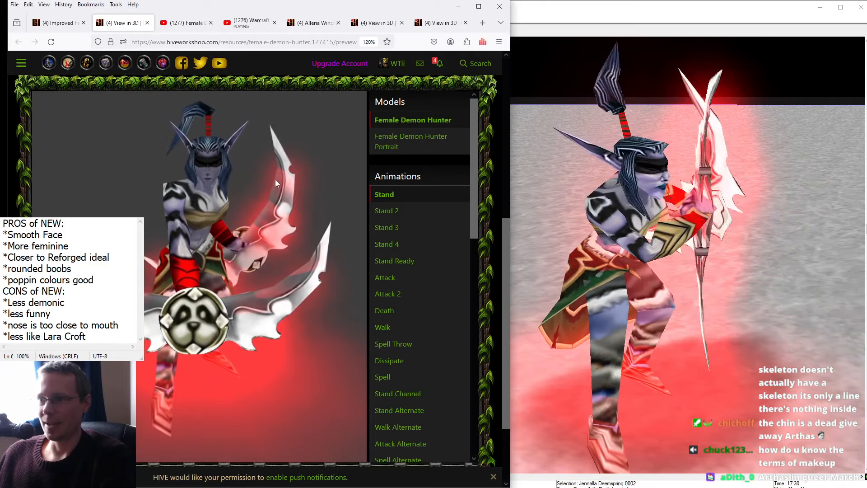
left_click(55, 23)
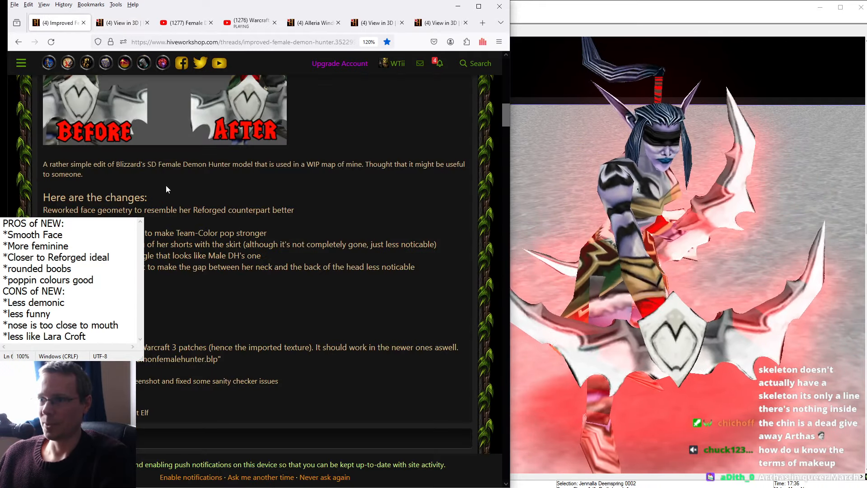
- Scroll the thread to the Before/After comparison image and the list of changes
scroll("up", 3)
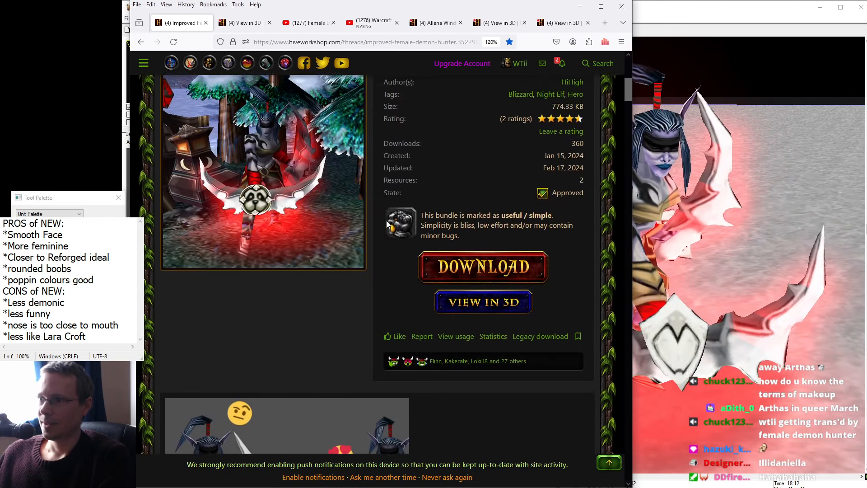
scroll("up", 3)
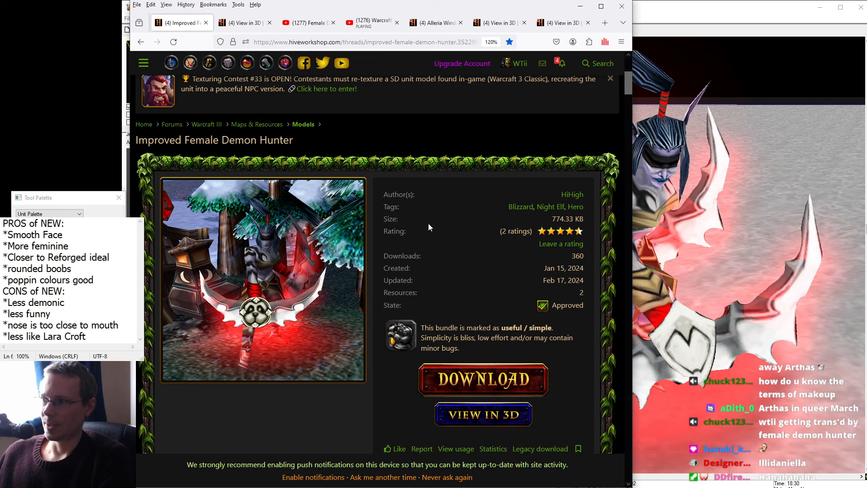
scroll("down", 3)
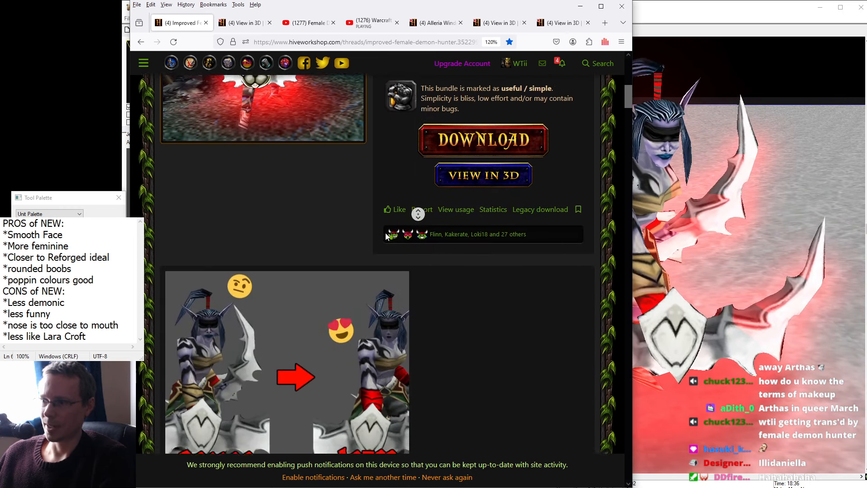
scroll("down", 3)
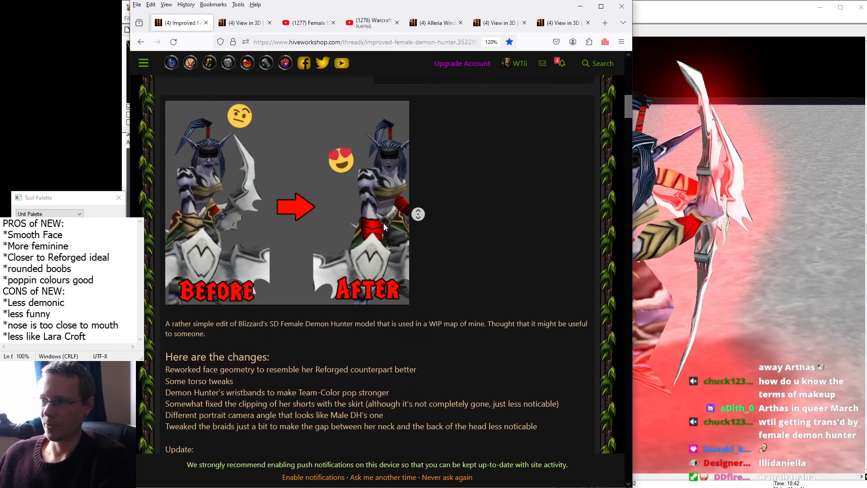
scroll("down", 3)
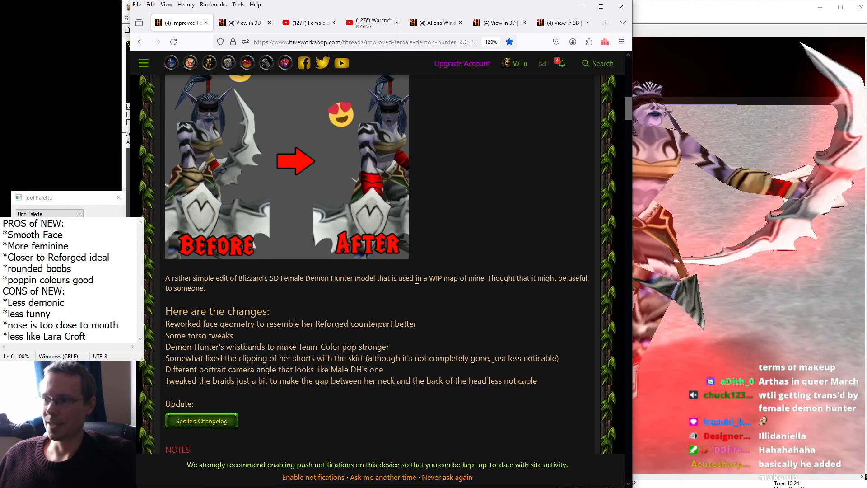
mouse_move(471, 275)
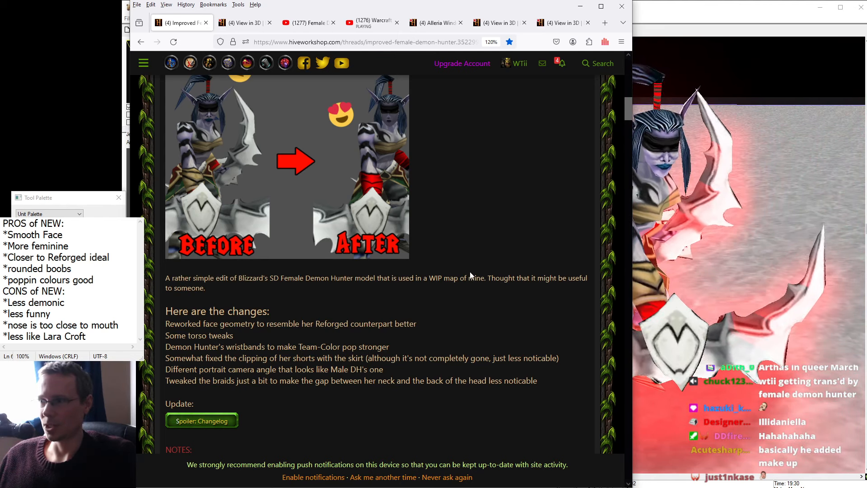
mouse_move(447, 295)
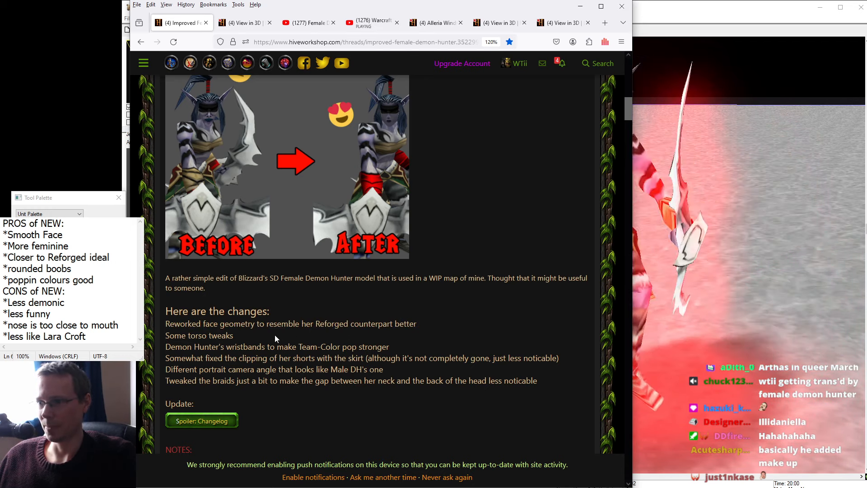
mouse_move(370, 349)
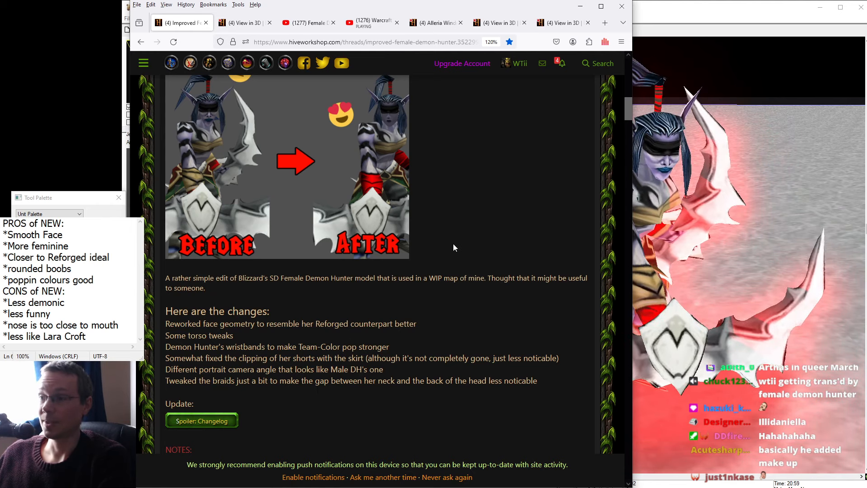
- Cycle the Female Demon Hunter preview through Stand 2, Stand 3 and Stand 4, ending on Stand 2
left_click(241, 23)
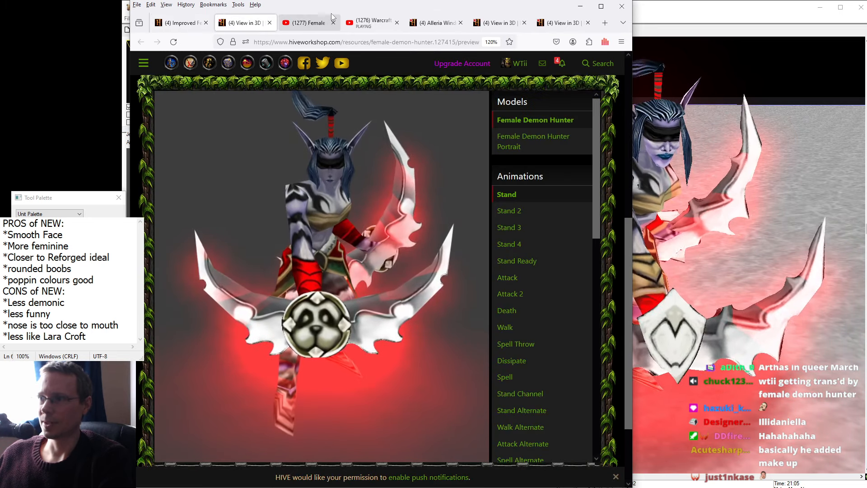
mouse_move(396, 65)
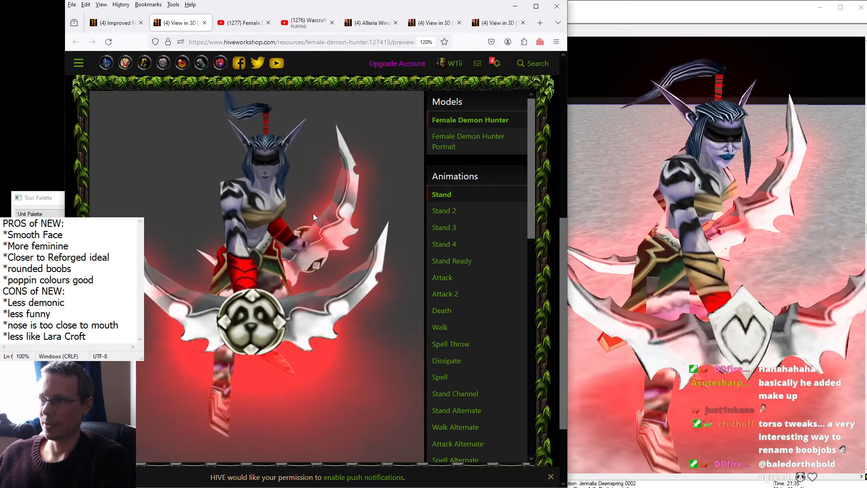
left_click(444, 210)
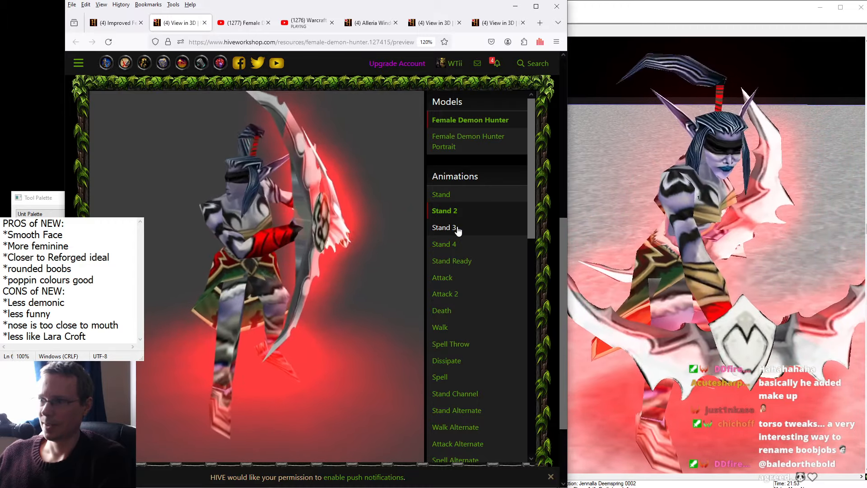
left_click(445, 228)
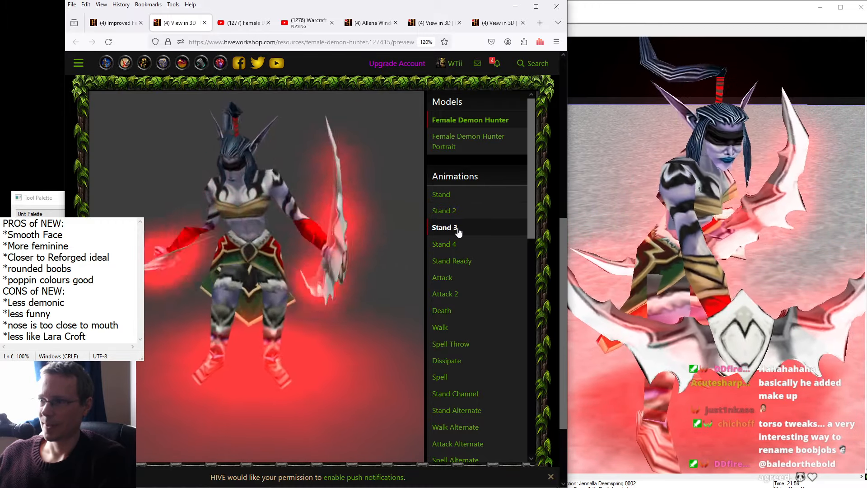
left_click(444, 244)
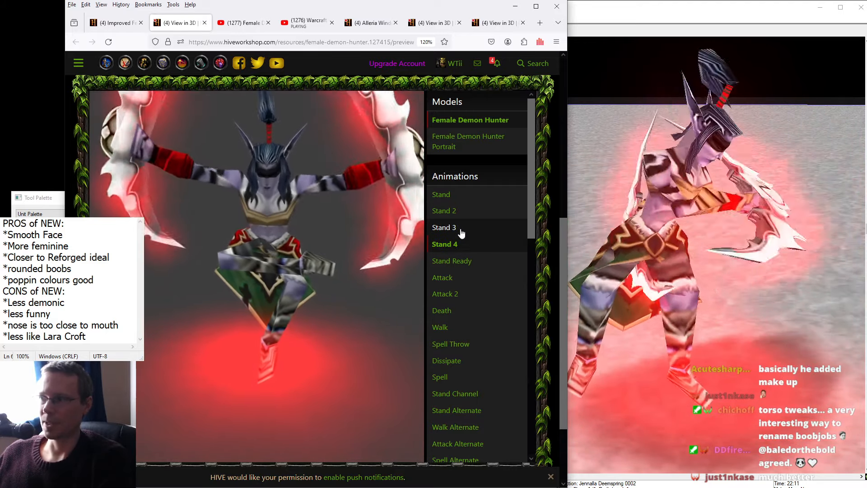
left_click(445, 227)
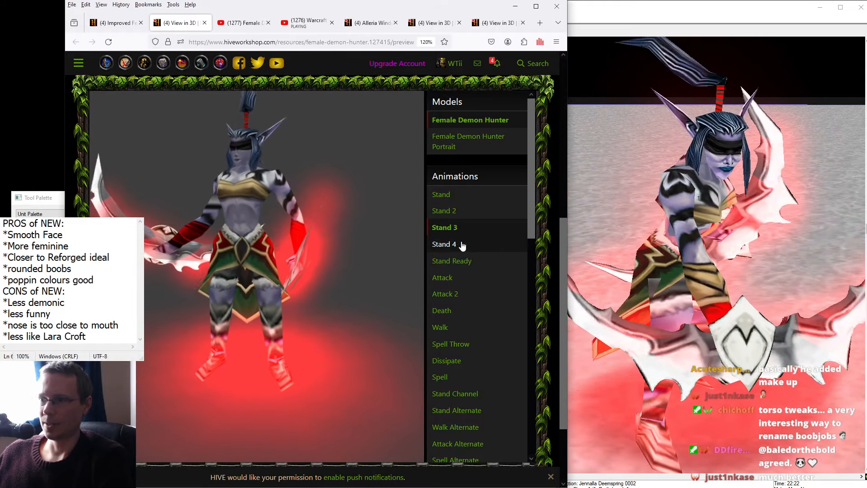
left_click(445, 227)
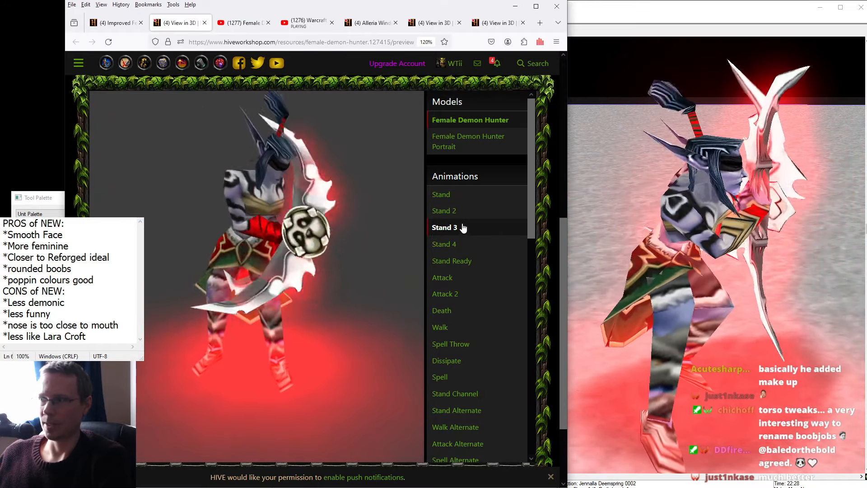
left_click(445, 211)
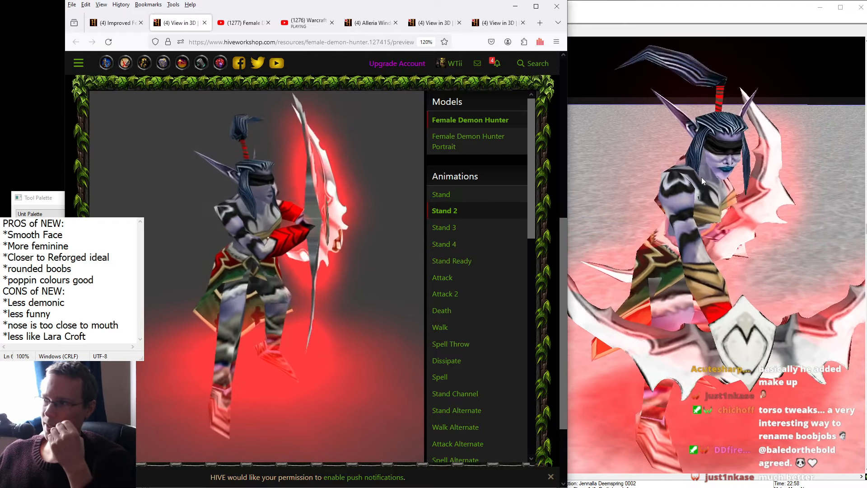
- Play Attack 2, Death and the Stand 4/3/2 variants, then settle on the base Stand animation
left_click(446, 293)
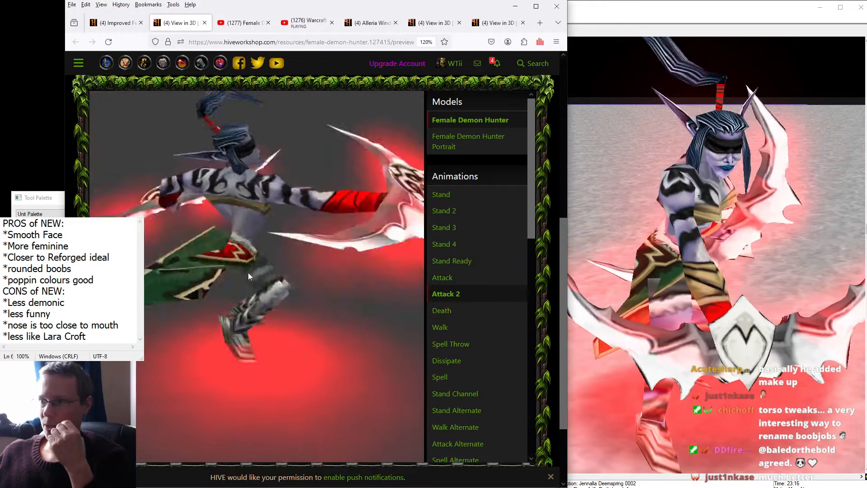
left_click(442, 310)
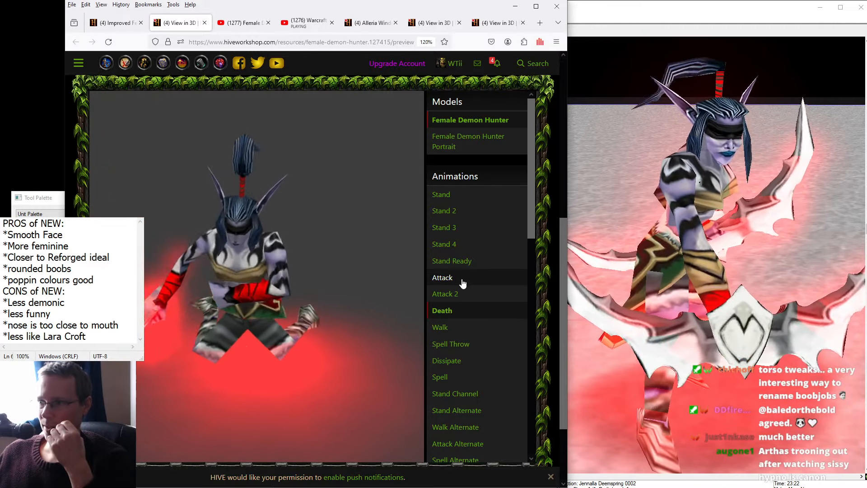
left_click(439, 327)
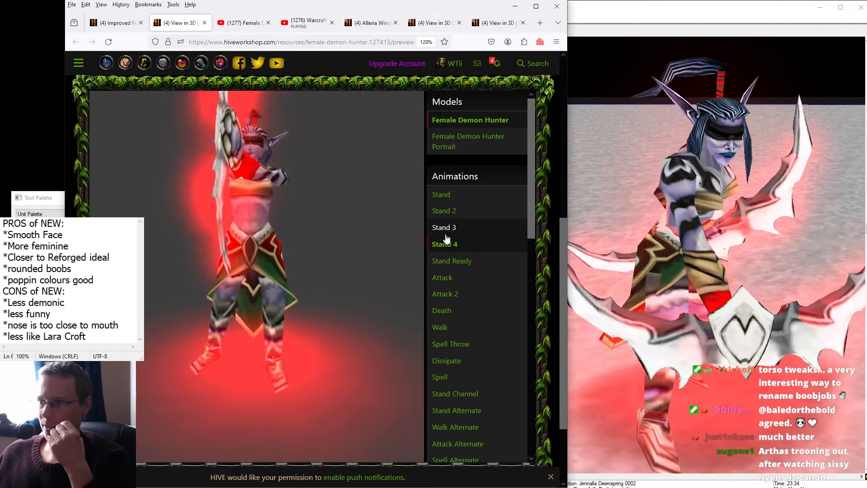
left_click(445, 244)
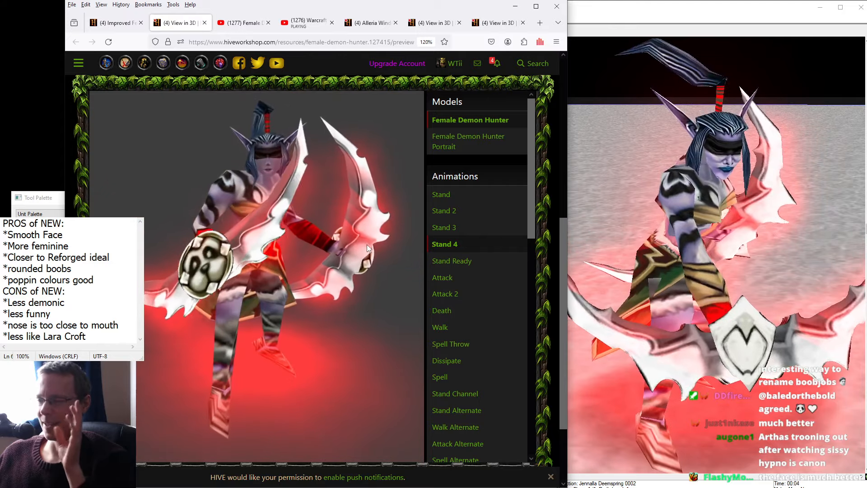
left_click(444, 228)
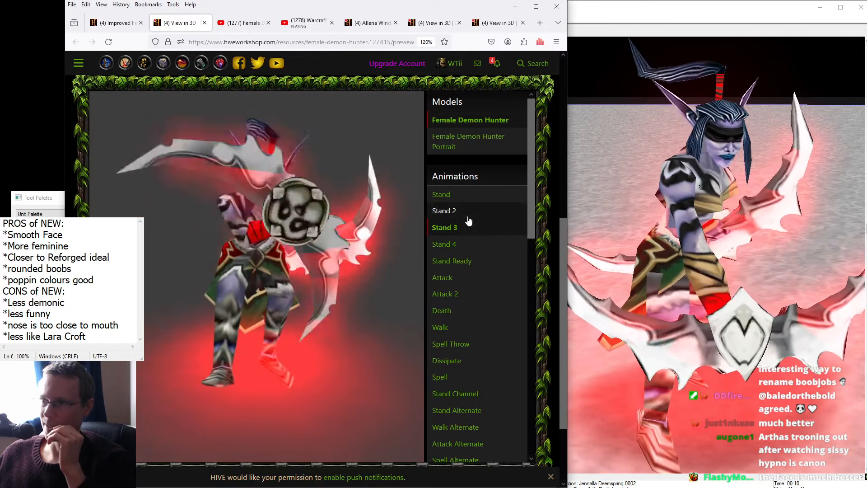
left_click(445, 211)
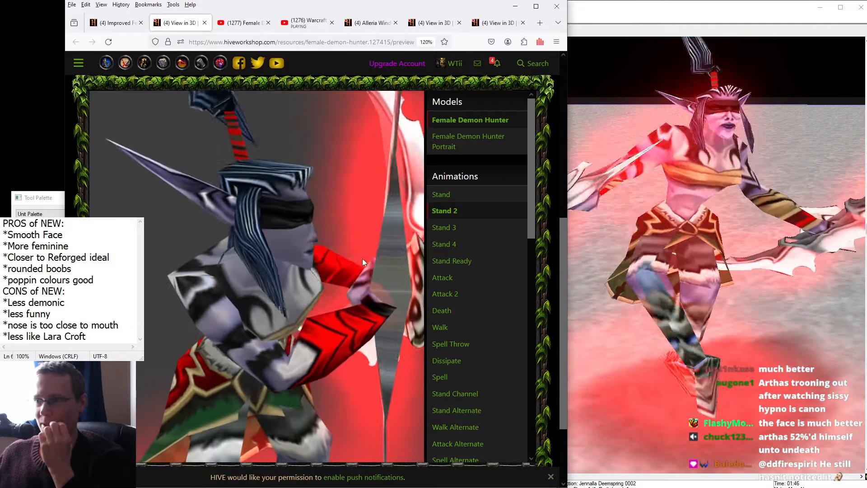
left_click(441, 194)
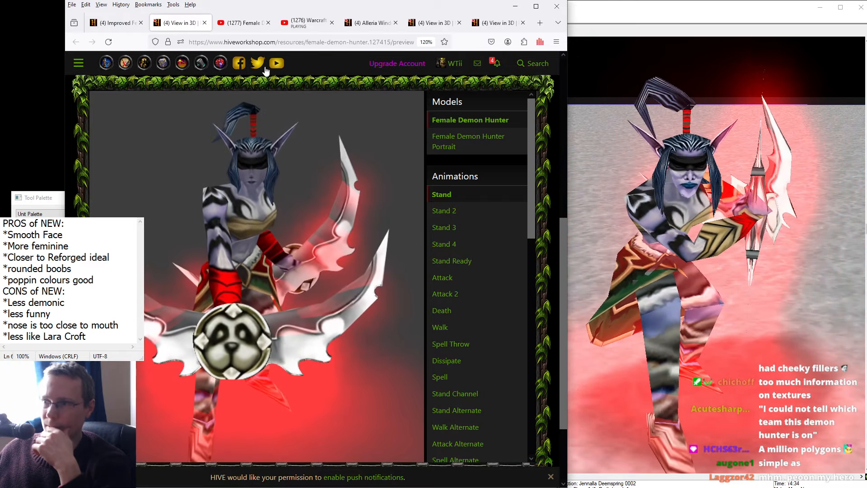
left_click(243, 23)
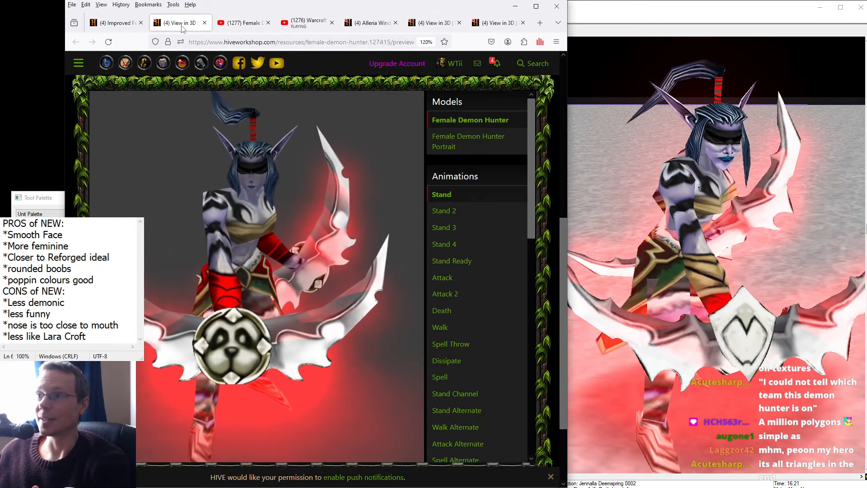
mouse_move(308, 22)
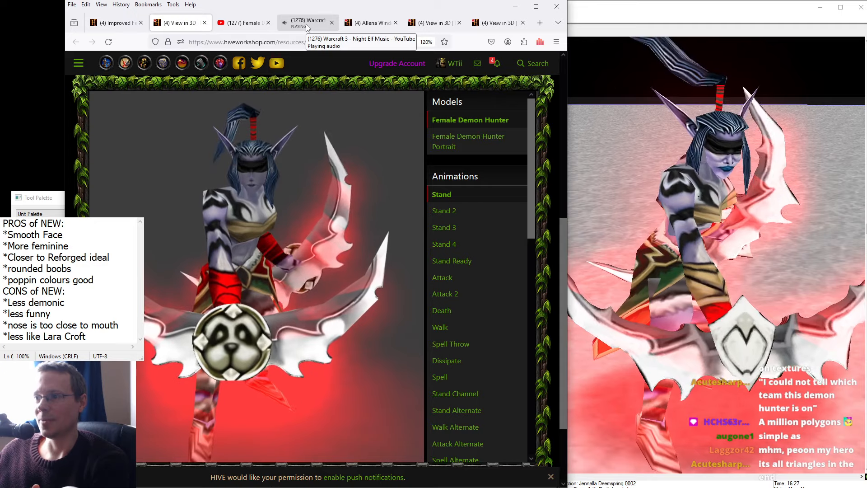
- Pass through the Night Elf music video tab to the Alleria Windrunner resource page
left_click(304, 22)
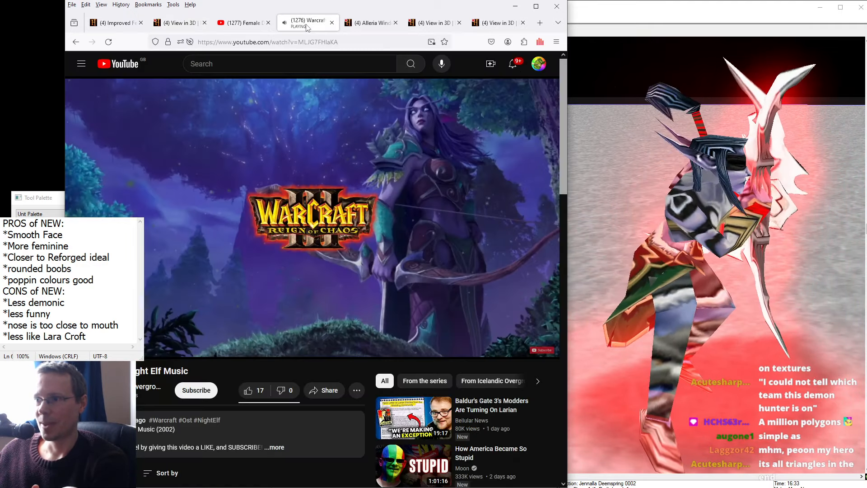
left_click(369, 22)
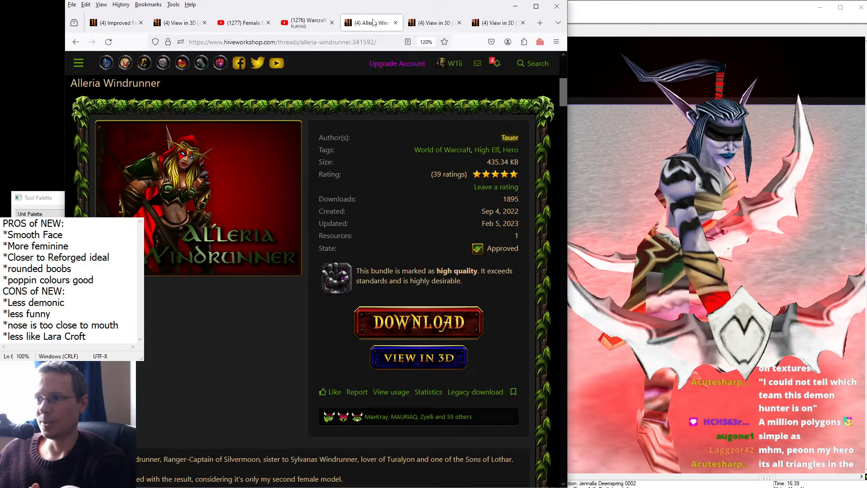
mouse_move(510, 138)
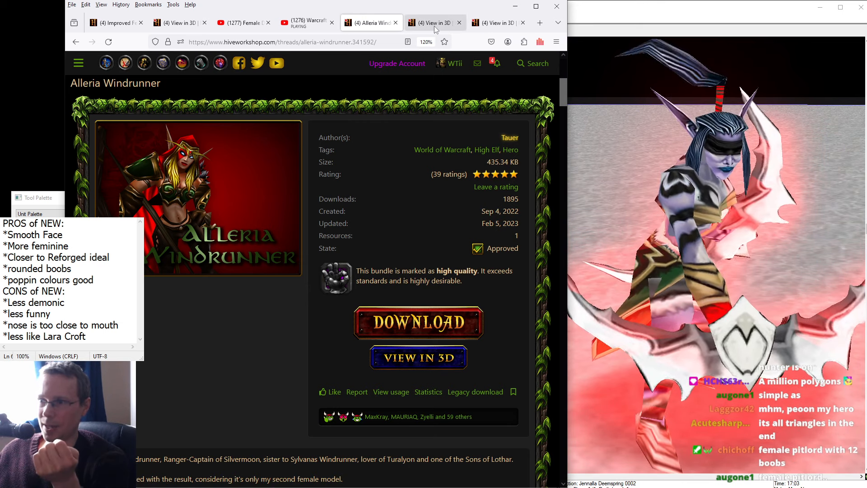
- View Alleria Windrunner in 3D, playing Stand - 2, Stand - 3, Walk and Stand - 1 animations
left_click(417, 357)
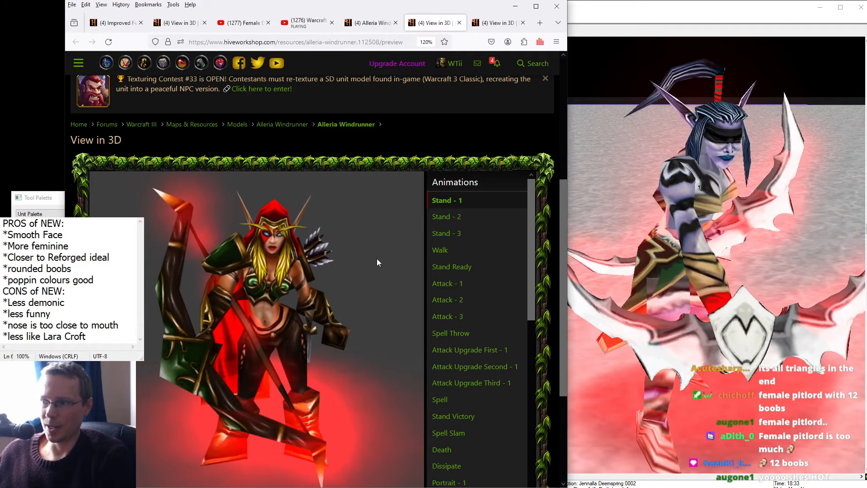
left_click(446, 216)
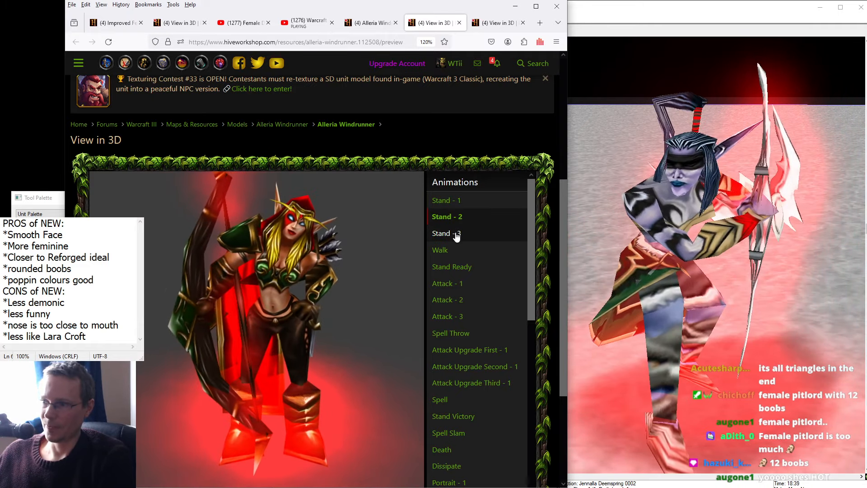
left_click(447, 233)
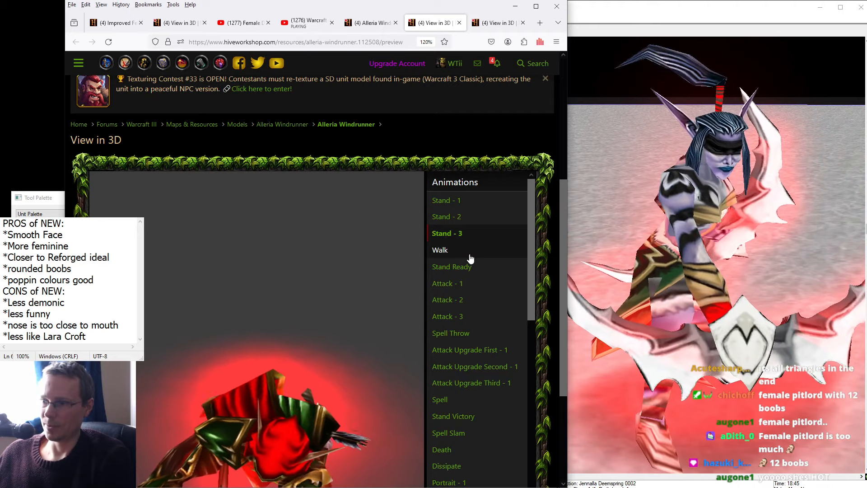
left_click(441, 249)
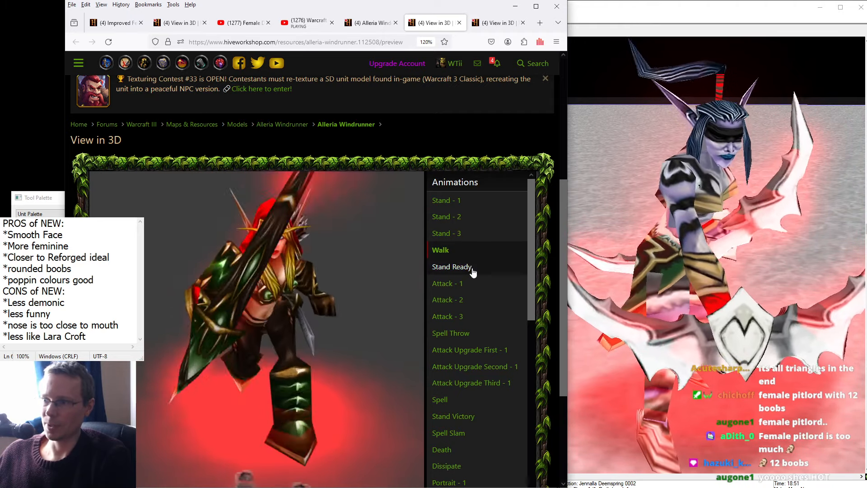
left_click(446, 200)
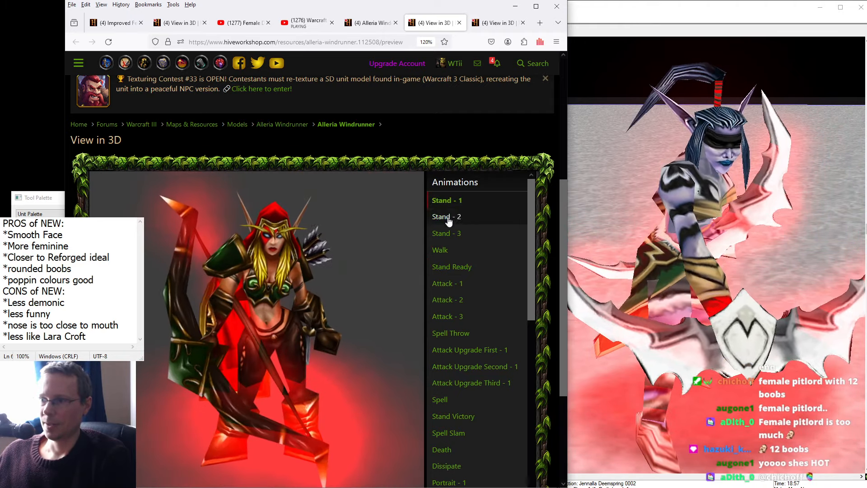
left_click(446, 200)
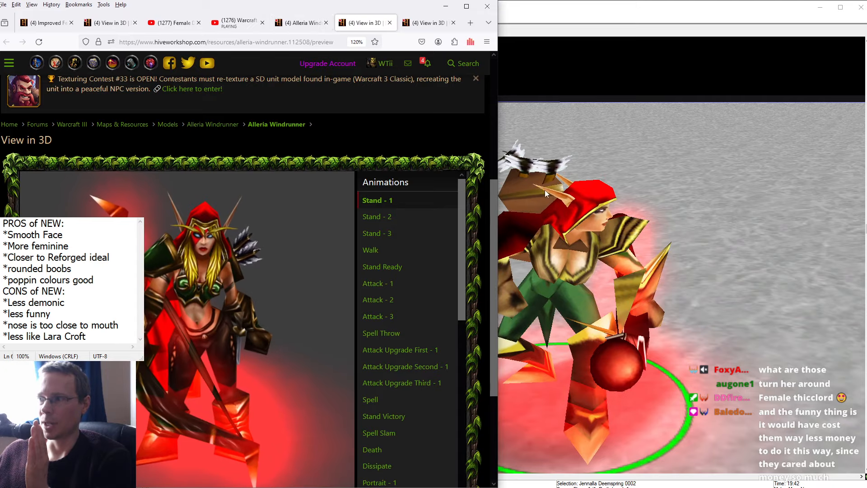
- Briefly check the bookmarks list, then move to the Kilrogg Deadeye 3D viewer
left_click(79, 5)
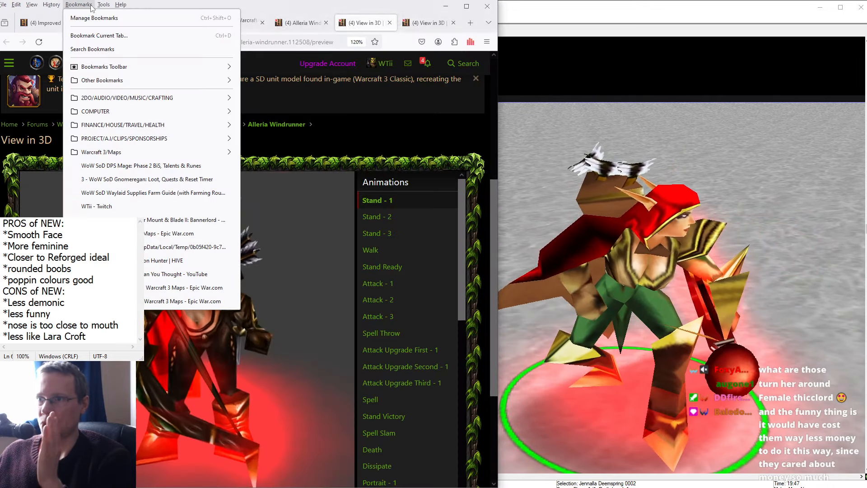
left_click(268, 289)
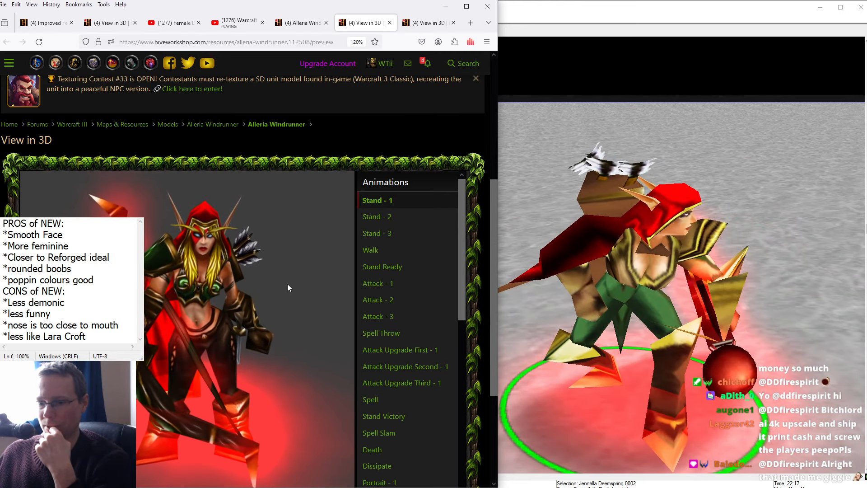
mouse_move(431, 23)
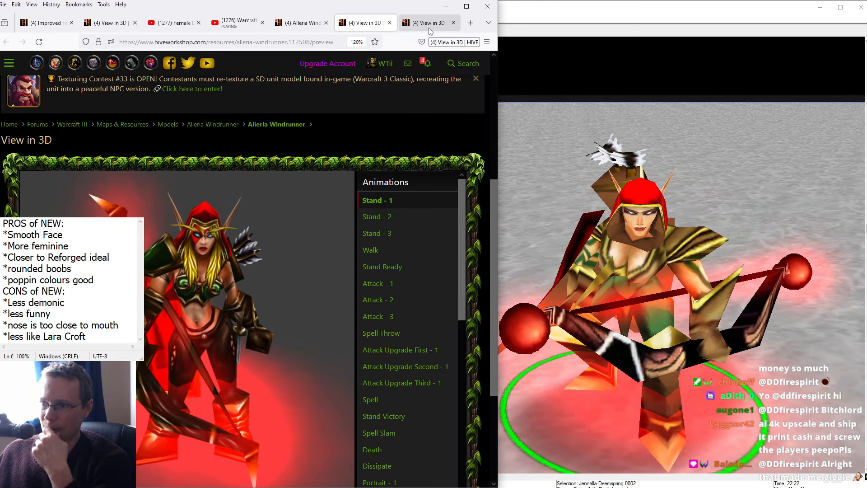
left_click(429, 23)
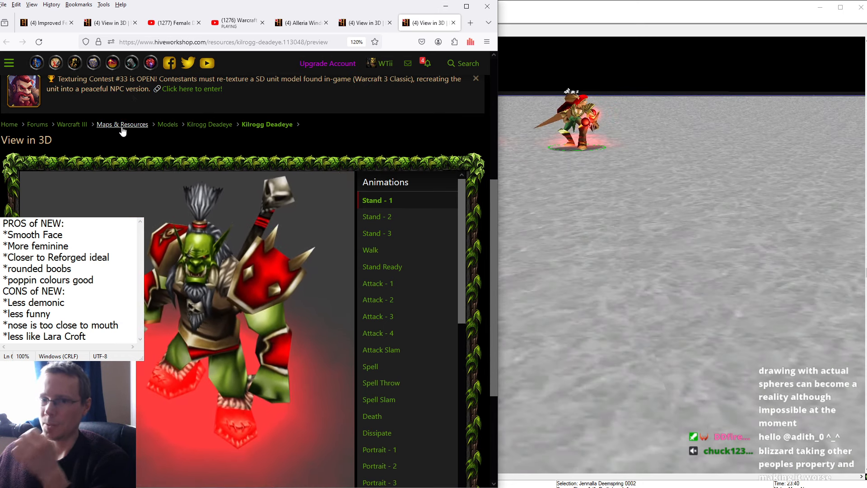
- Bring the Female Demon Hunter 3D preview back on screen
left_click(110, 22)
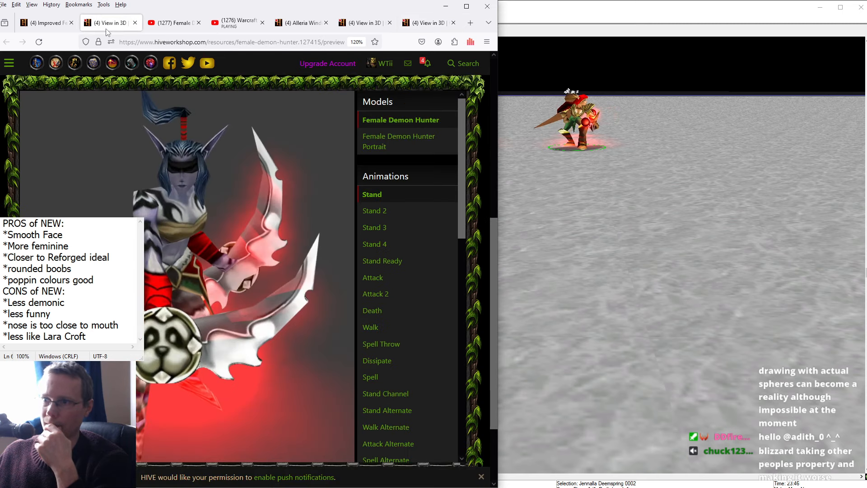
- Return to the Improved Female Demon Hunter thread and scroll to its before/after comparison image
left_click(44, 23)
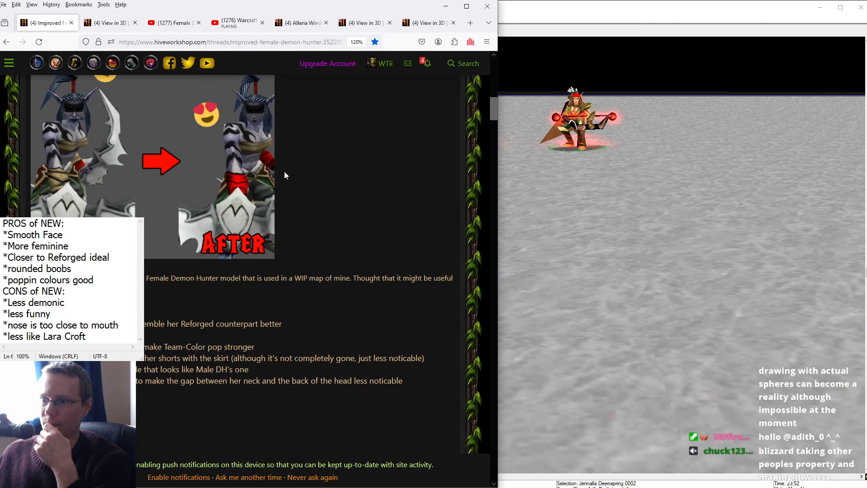
scroll("up", 3)
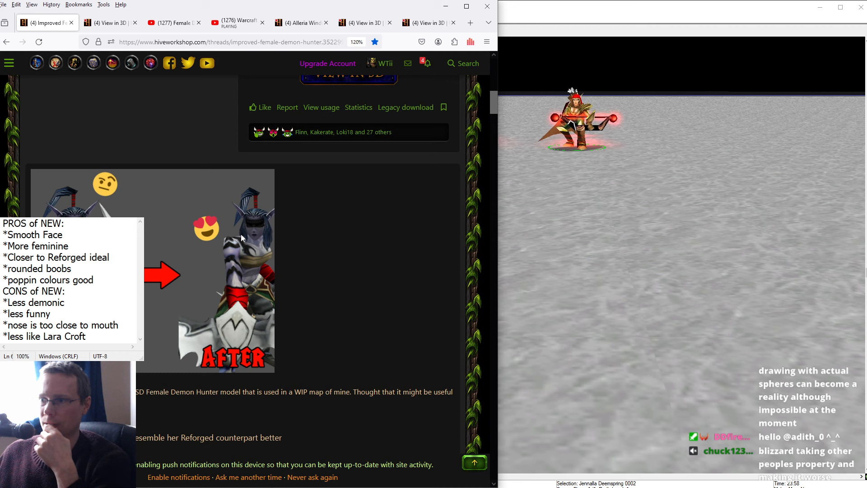
scroll("up", 3)
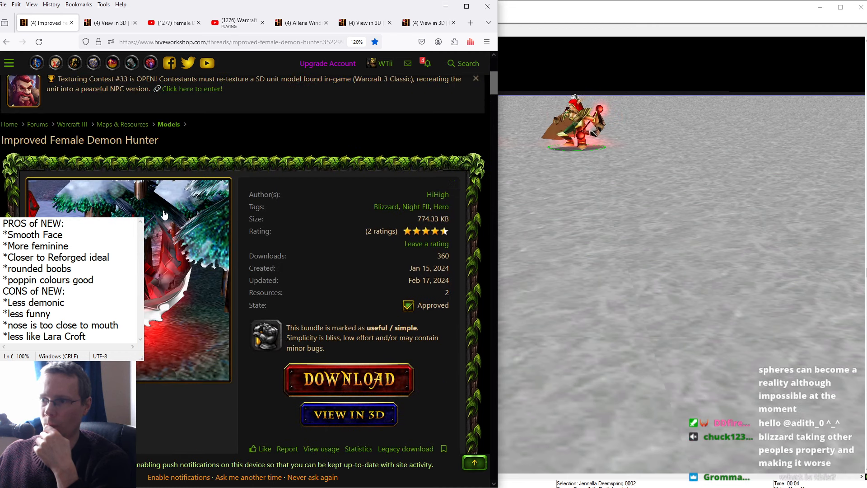
scroll("down", 3)
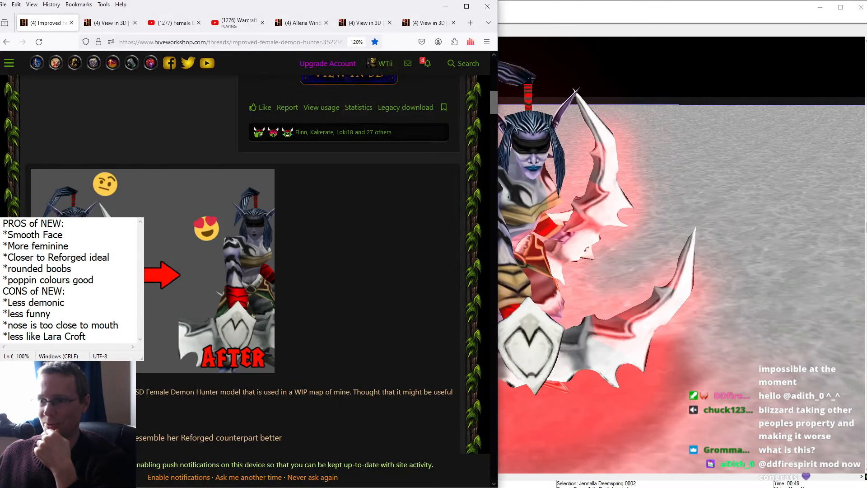
scroll("up", 3)
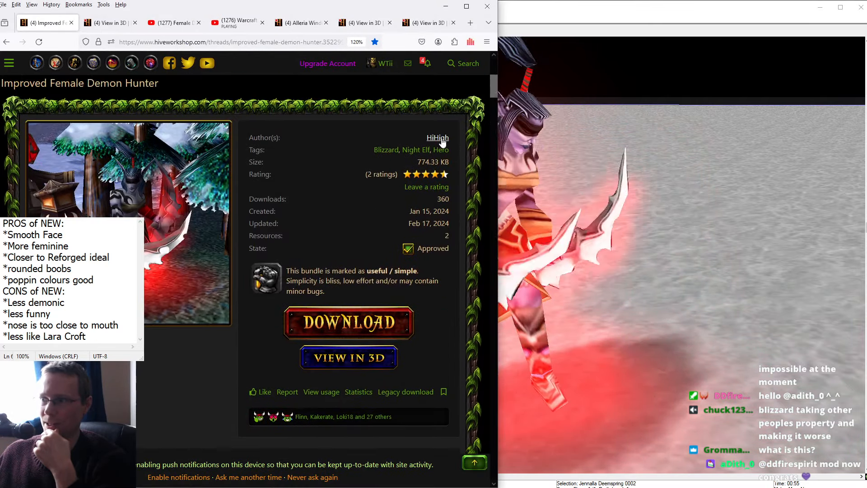
scroll("down", 3)
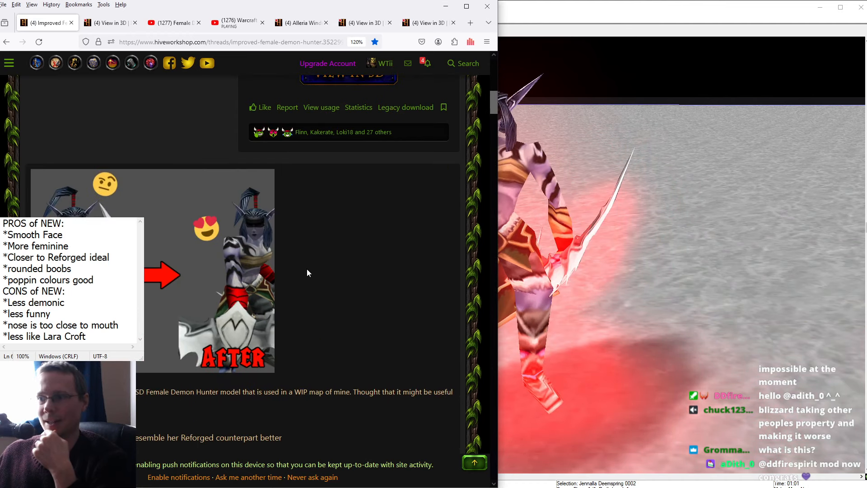